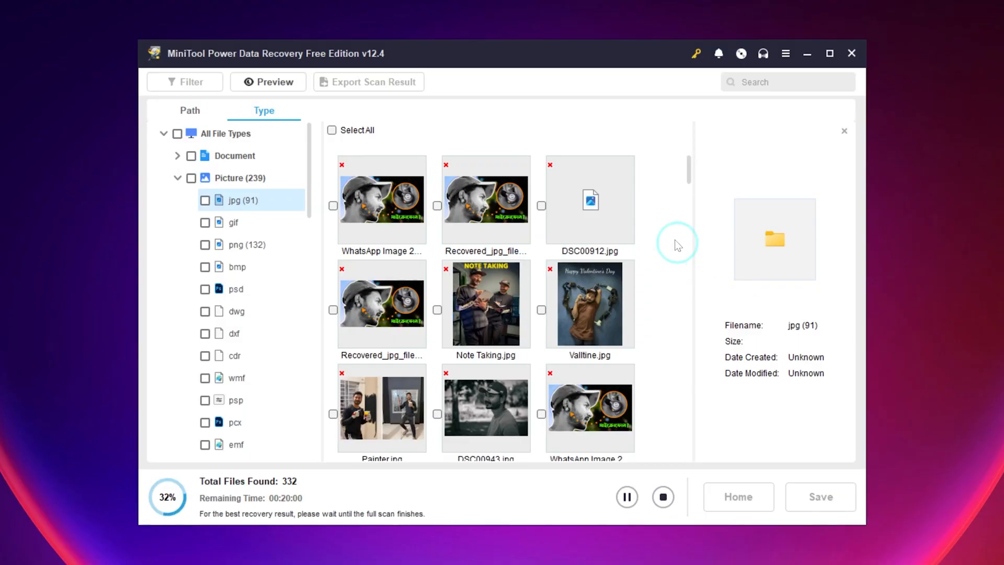
- Preview DSC00912.jpg, save it, and view the recovered file in the Desktop folder
double_click(588, 200)
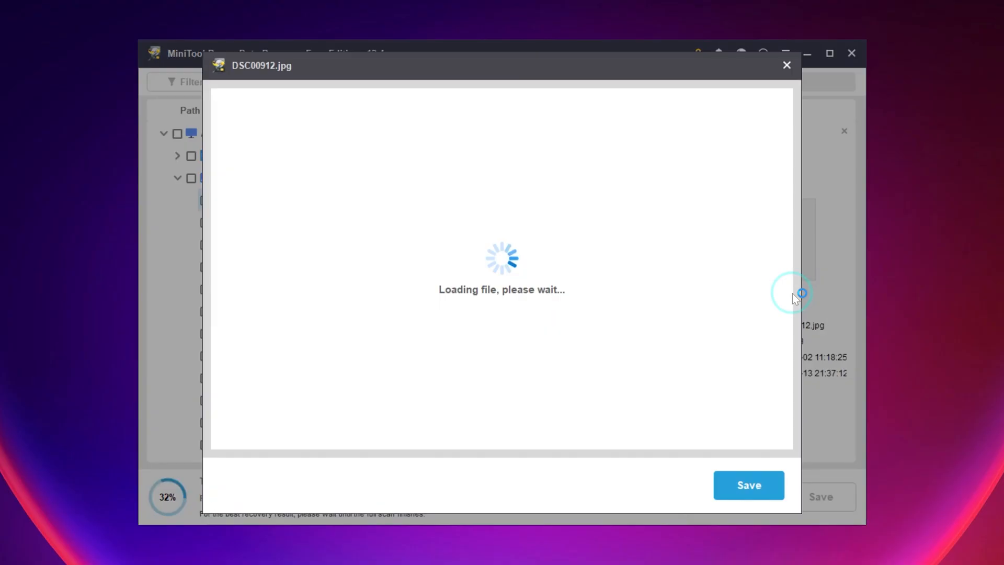
left_click(786, 64)
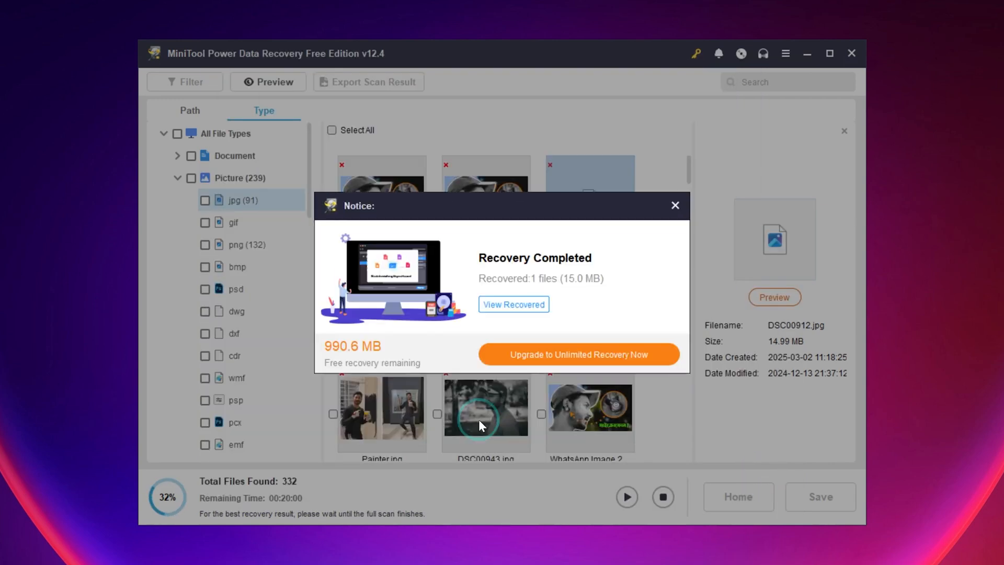
left_click(514, 304)
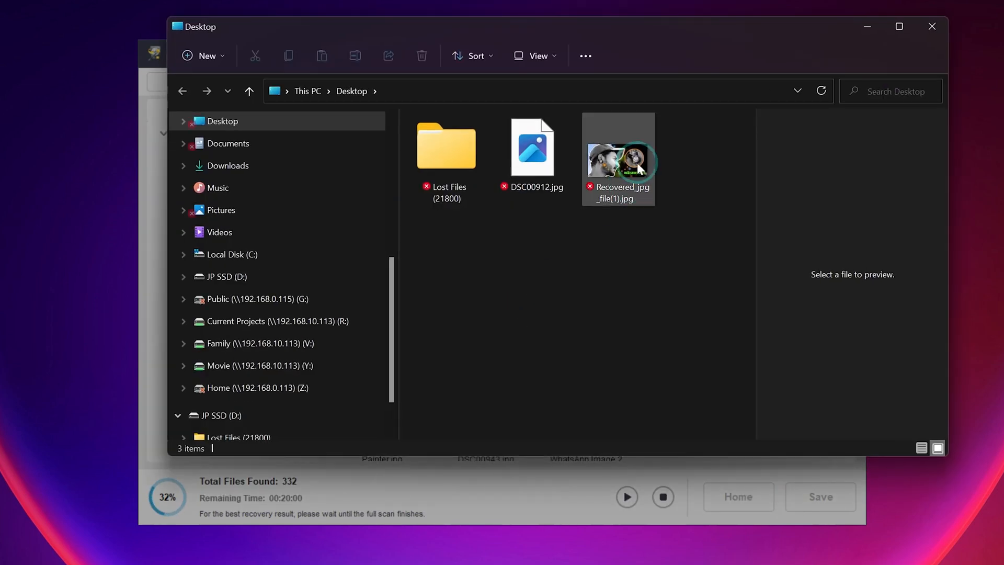